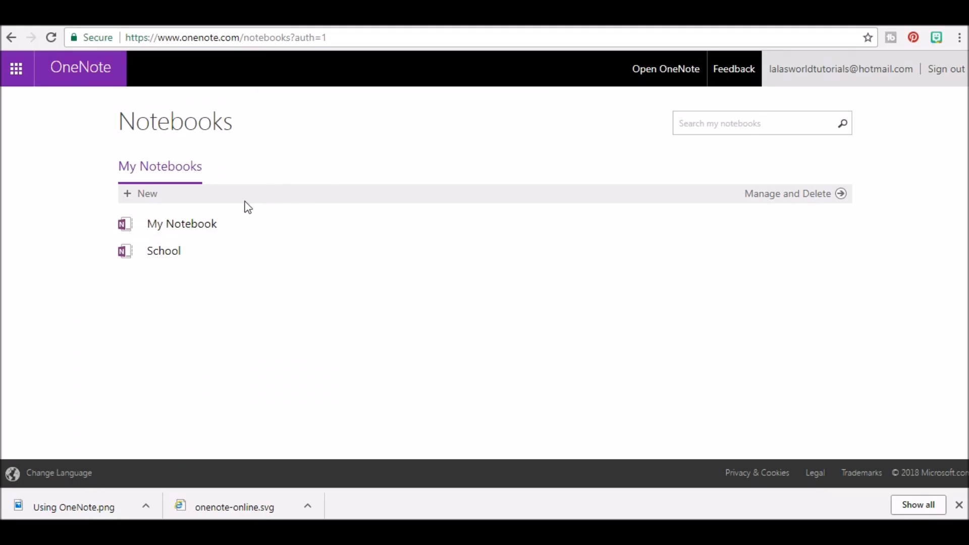
Open My Notebook from the OneNote notebooks list
left_click(182, 224)
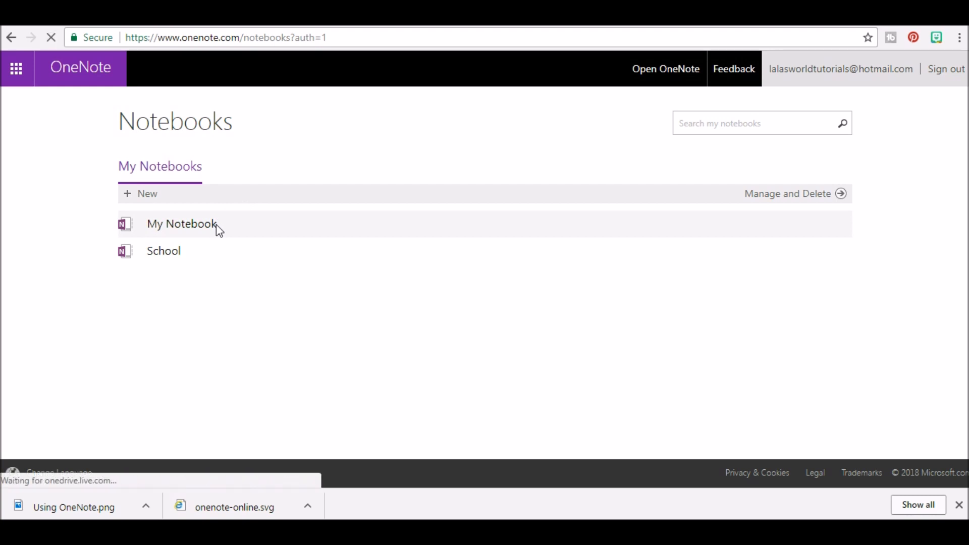
left_click(182, 224)
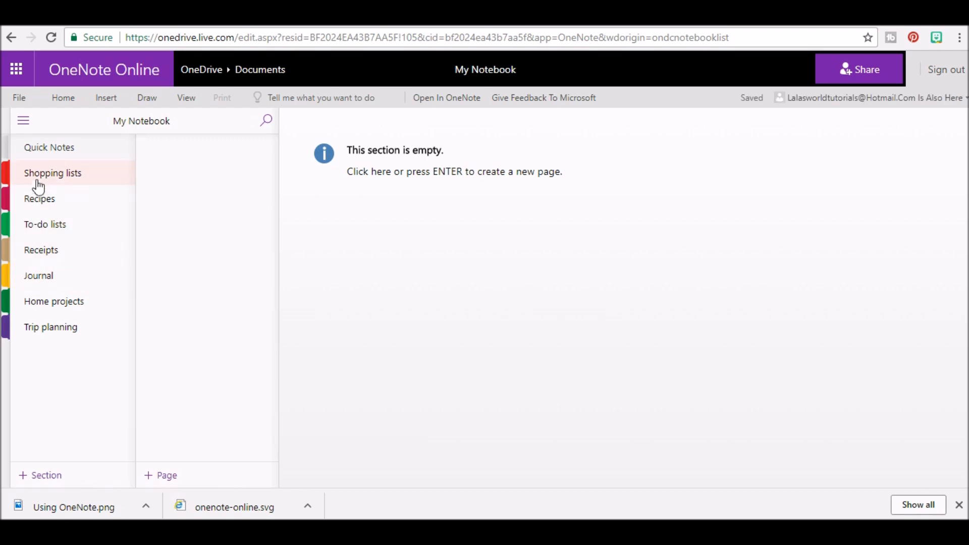
Show the Shopping lists section's pages, then bring up the notebook's File options
left_click(52, 173)
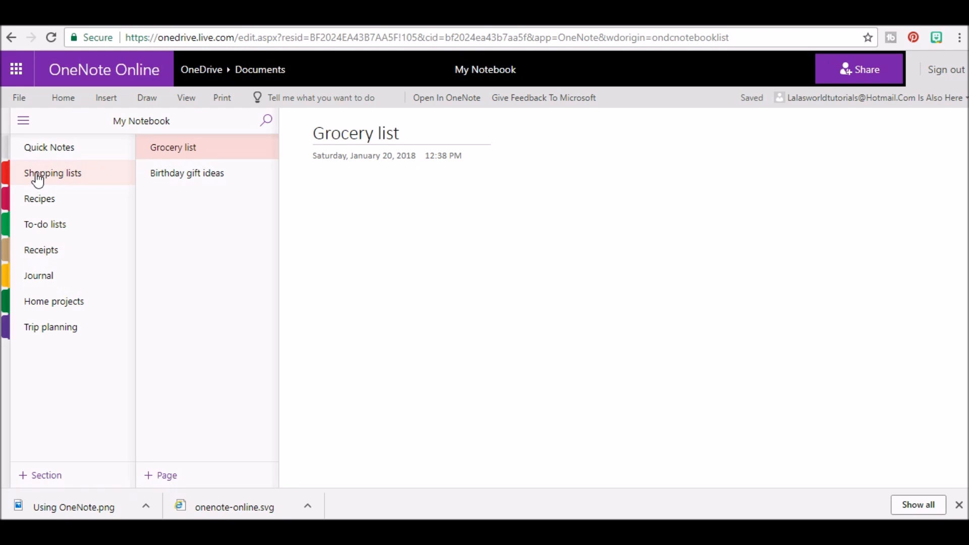
left_click(18, 98)
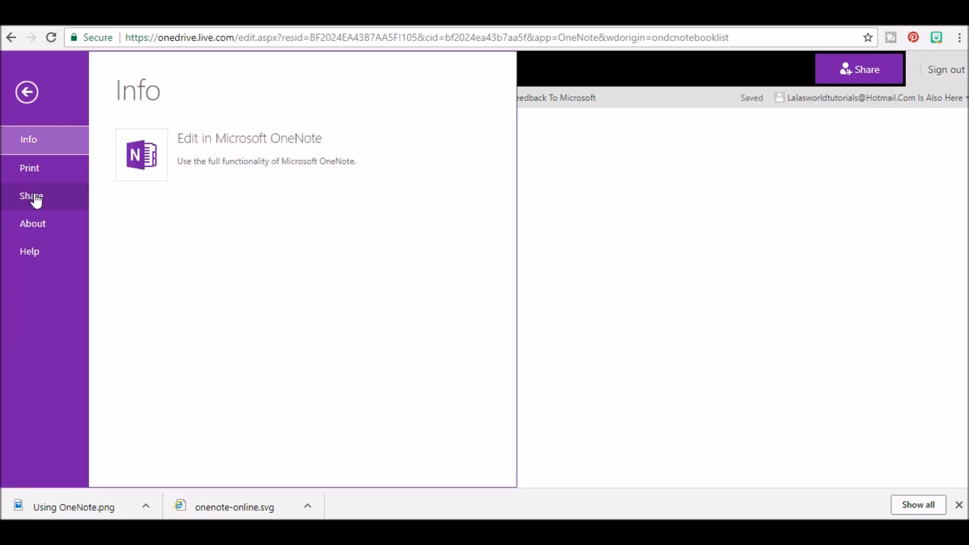
Start sharing My Notebook and look at the Get a link option
left_click(31, 195)
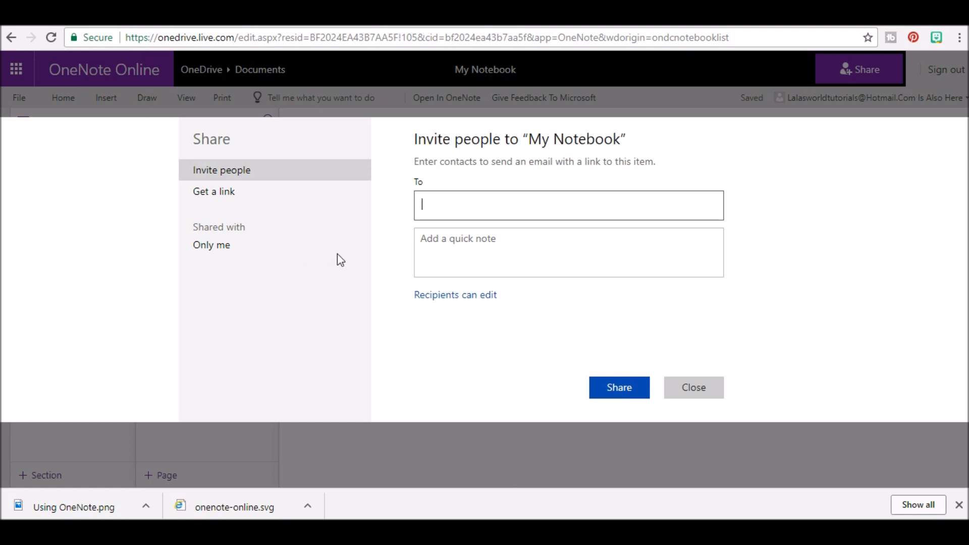
mouse_move(233, 177)
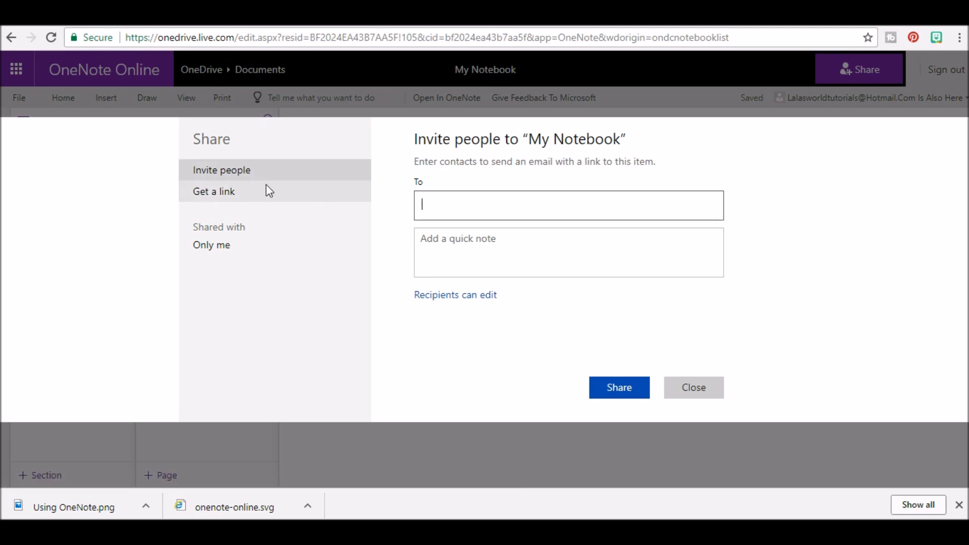
left_click(214, 191)
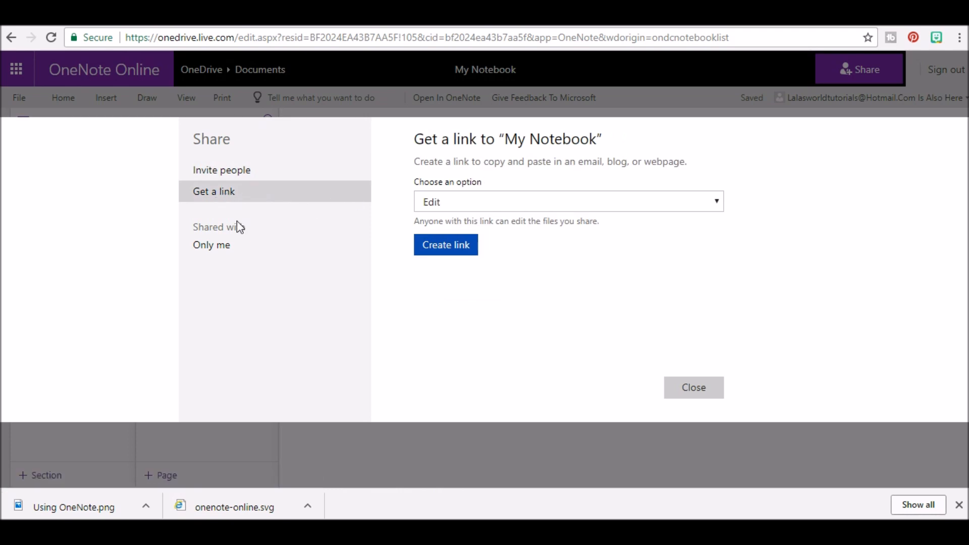
mouse_move(222, 252)
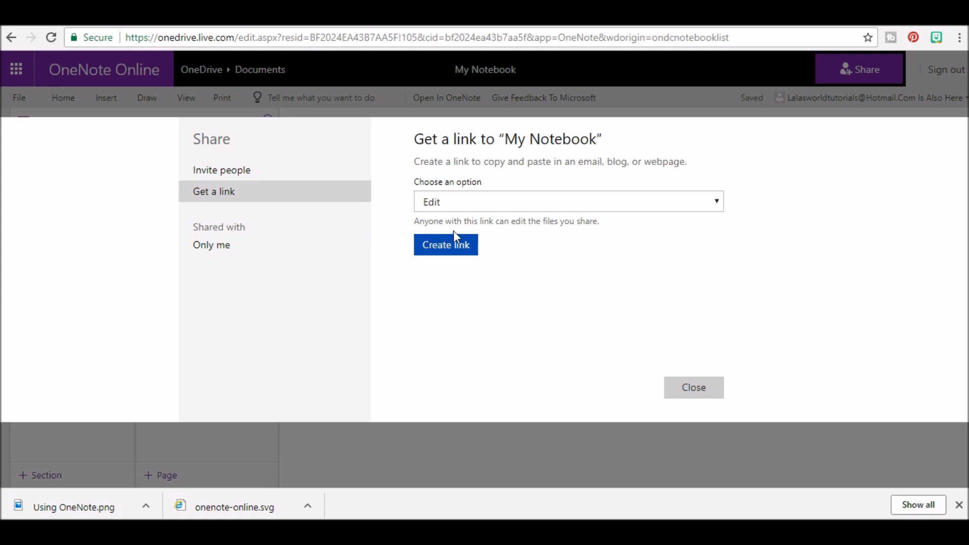
mouse_move(534, 236)
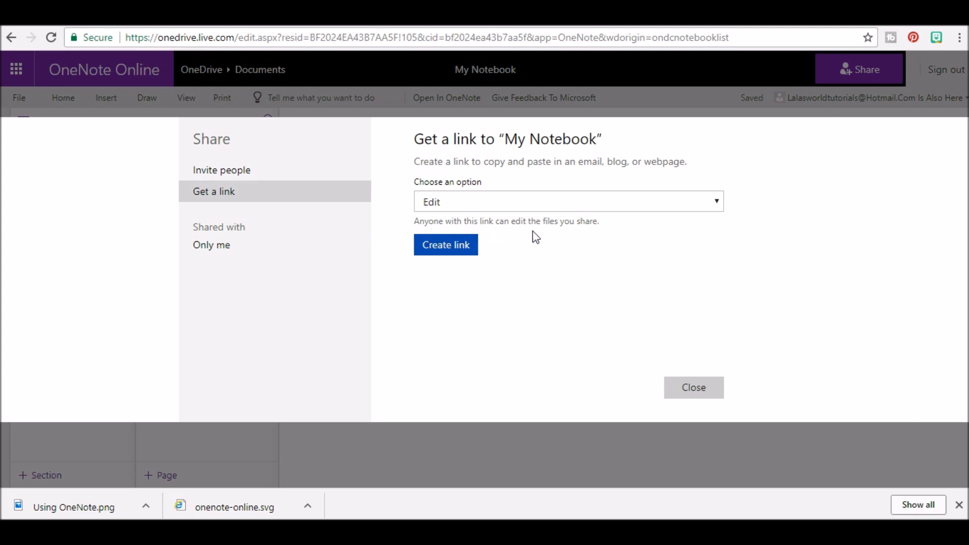
mouse_move(331, 196)
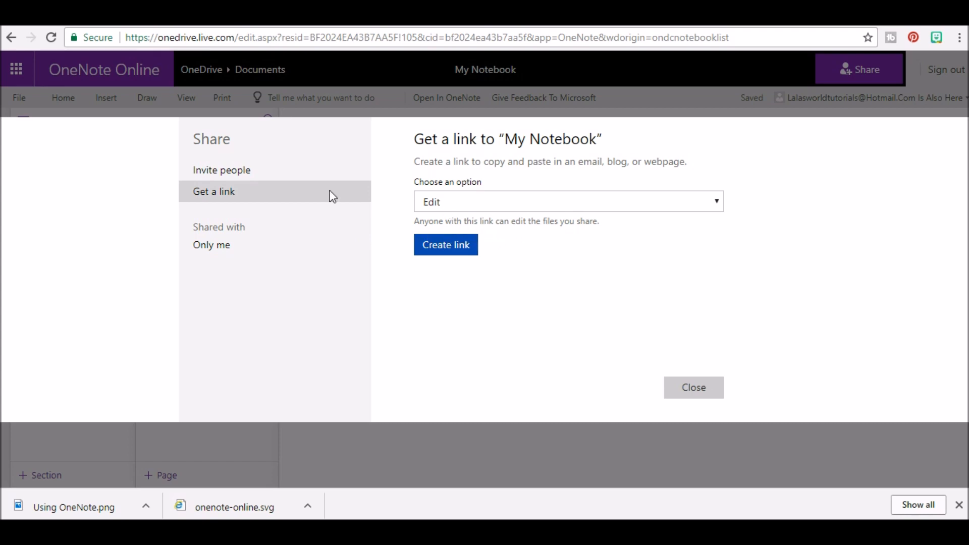
Switch to Invite people and add the suggested contact matching 'la' as recipient
left_click(221, 170)
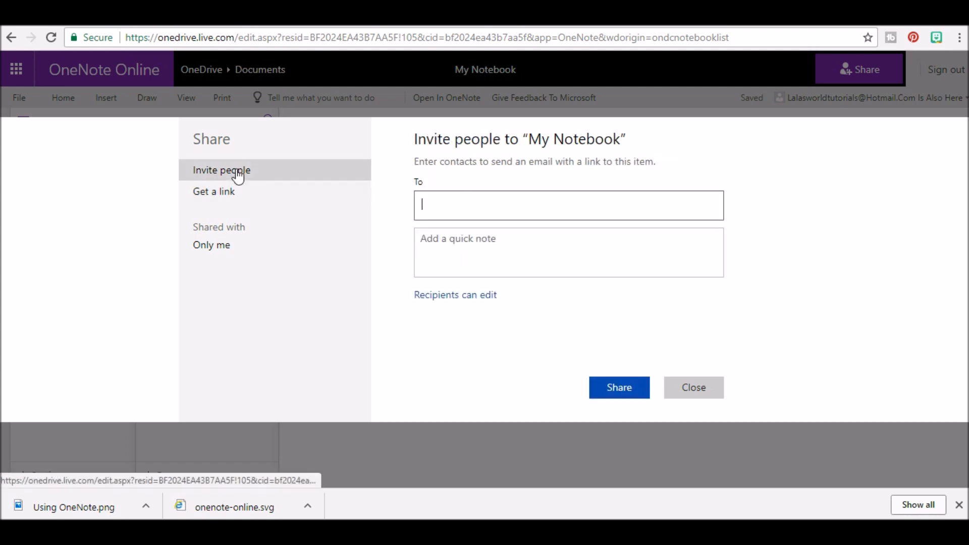
mouse_move(399, 189)
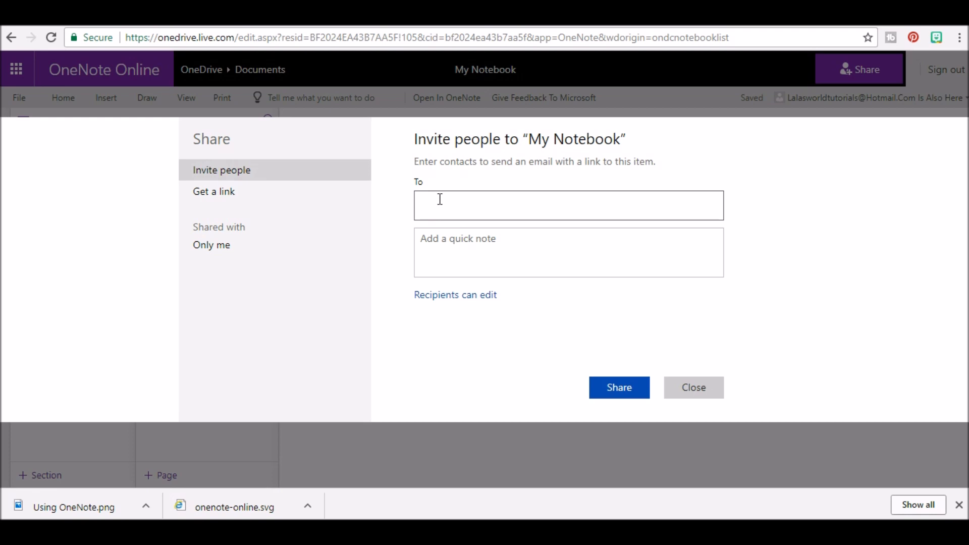
type("la")
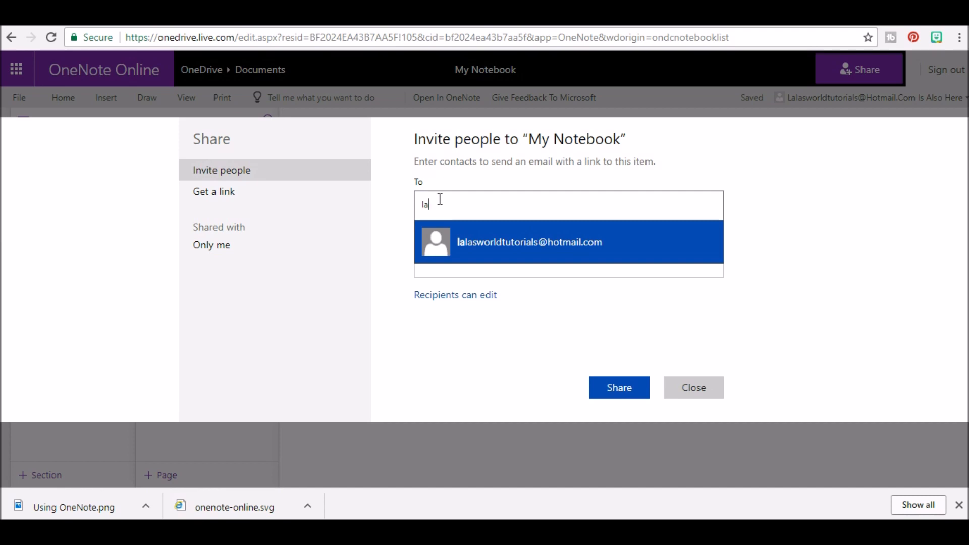
left_click(527, 242)
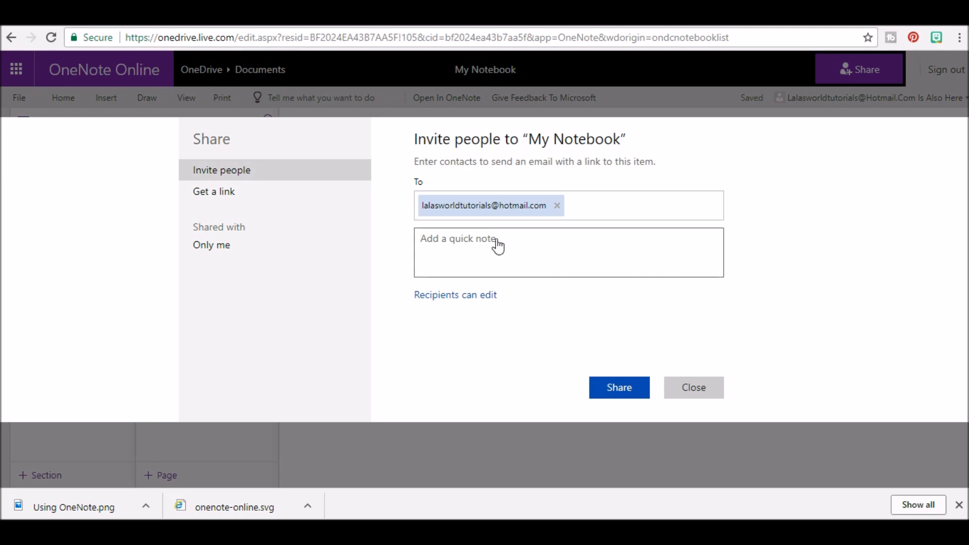
Write the note 'Here is a file I wanted to share with you'
type("H")
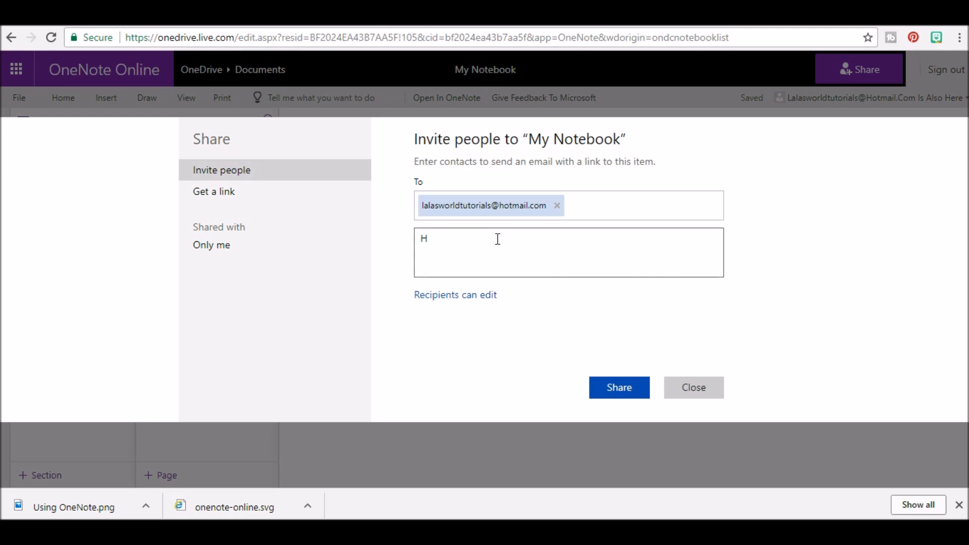
type("ere is a")
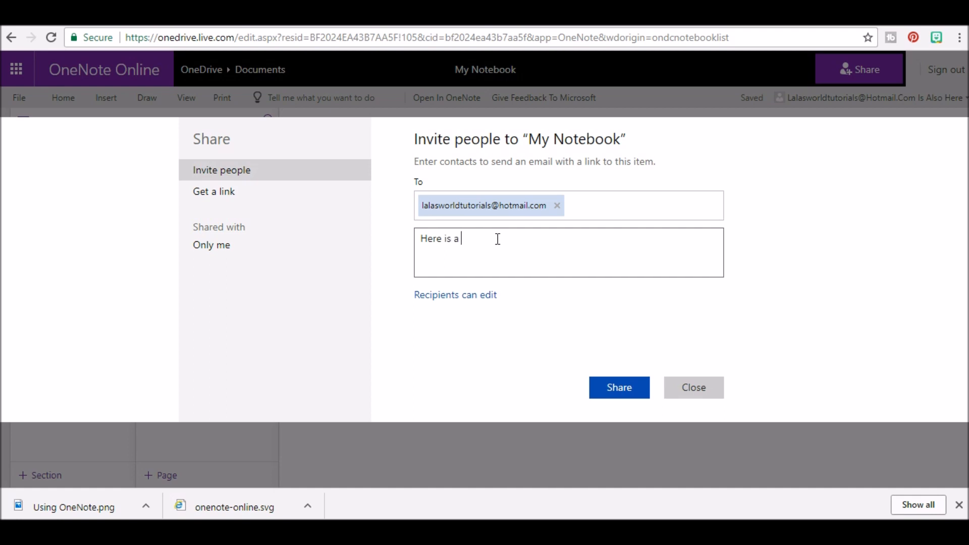
type("file")
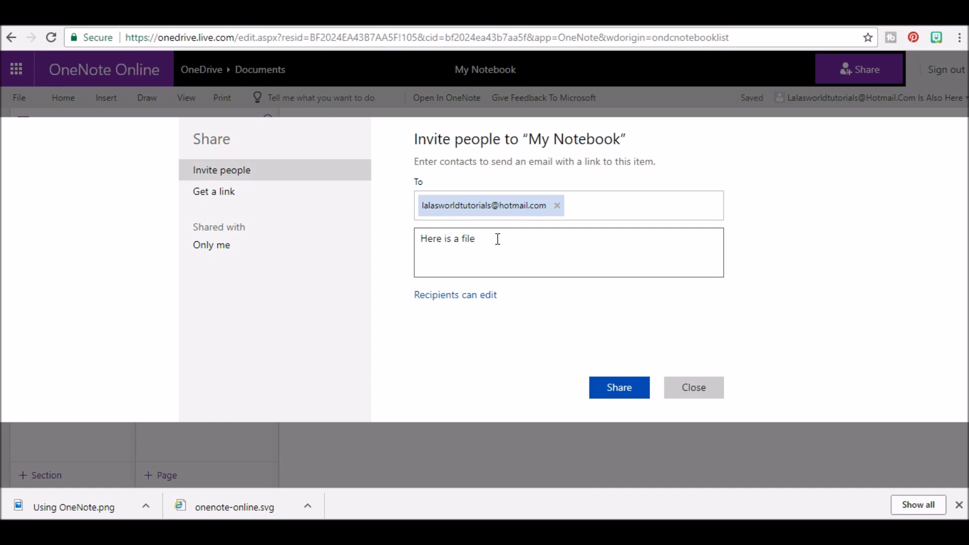
type("I wante")
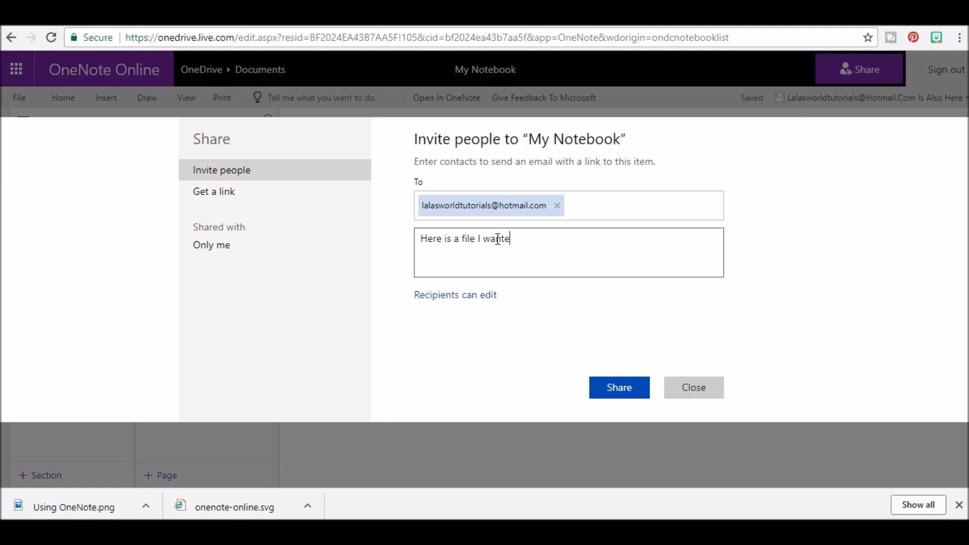
type("d to share")
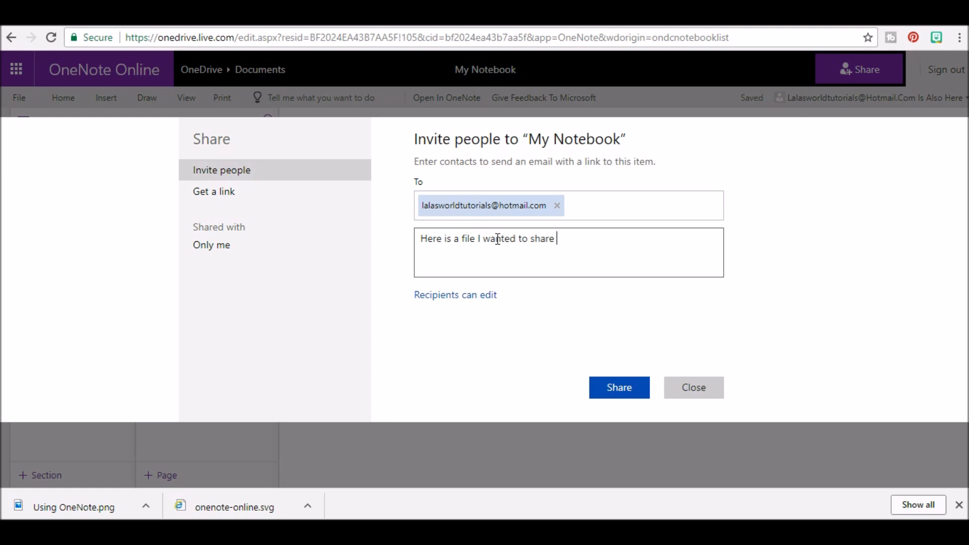
type("with you")
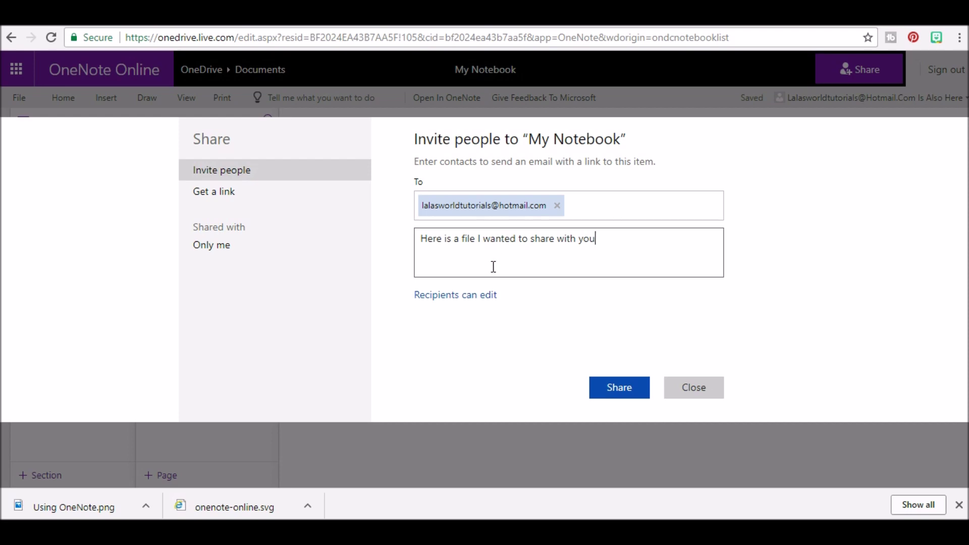
Set recipients to can edit with Microsoft account sign-in required, and send the invitation
left_click(455, 295)
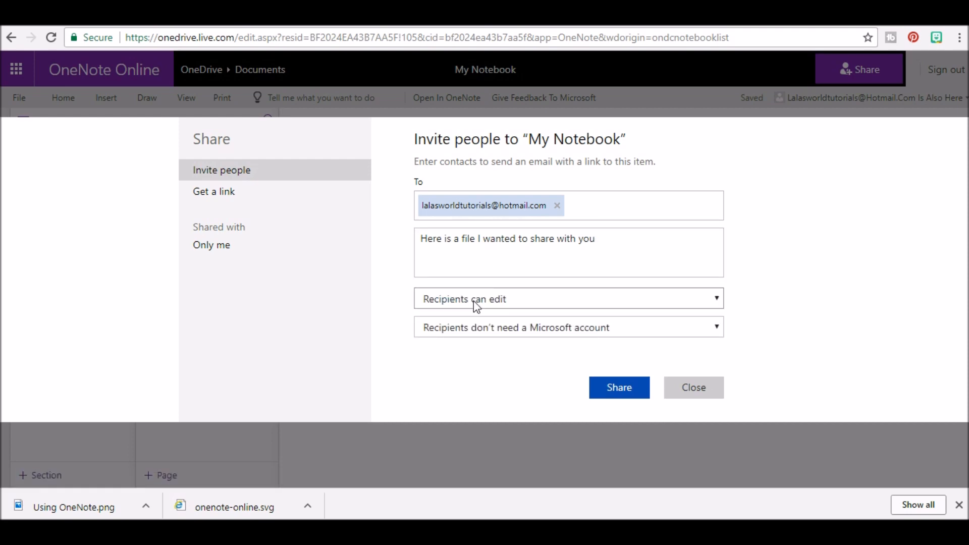
left_click(569, 298)
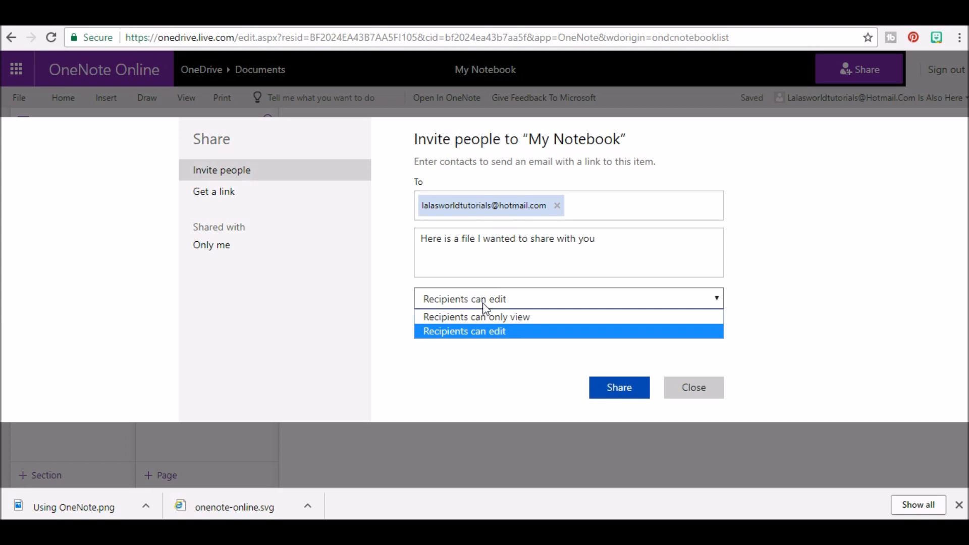
mouse_move(485, 317)
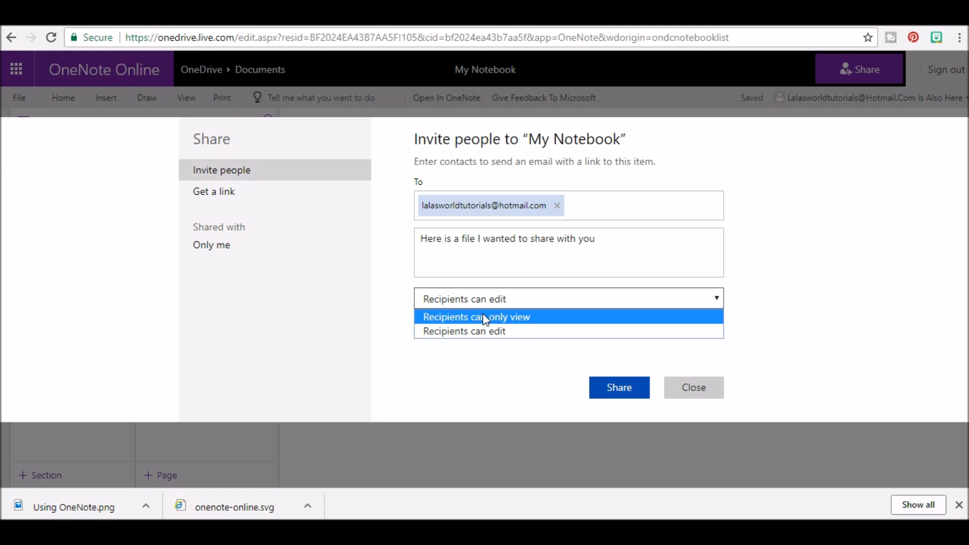
left_click(476, 316)
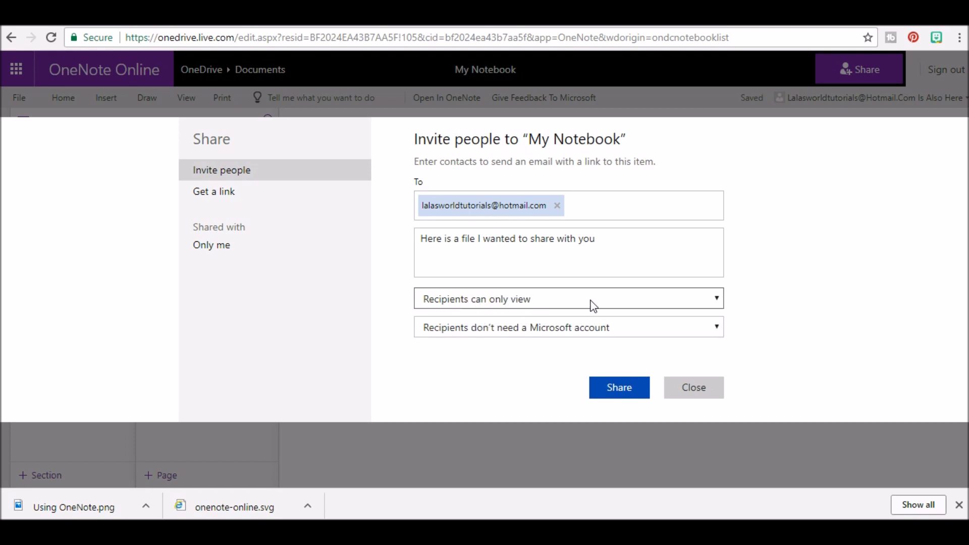
left_click(569, 327)
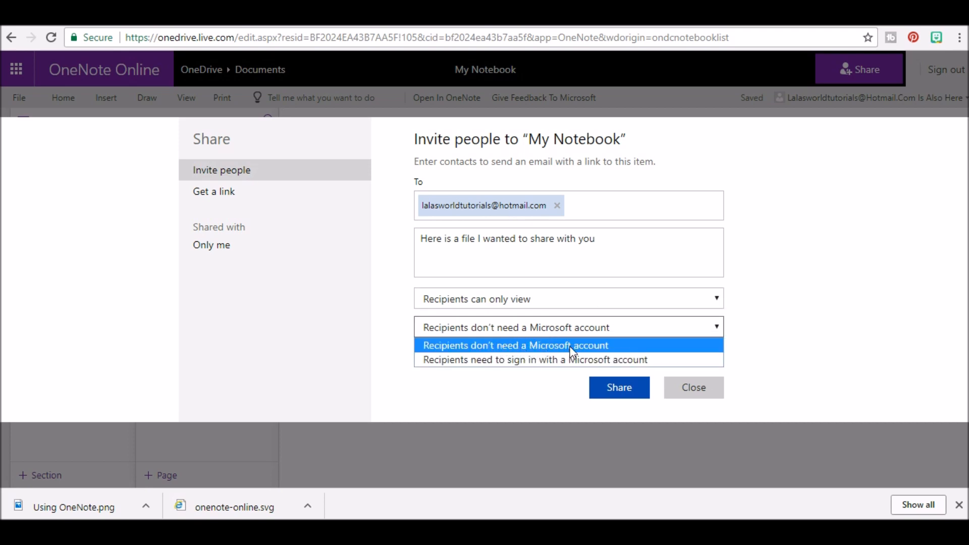
mouse_move(575, 370)
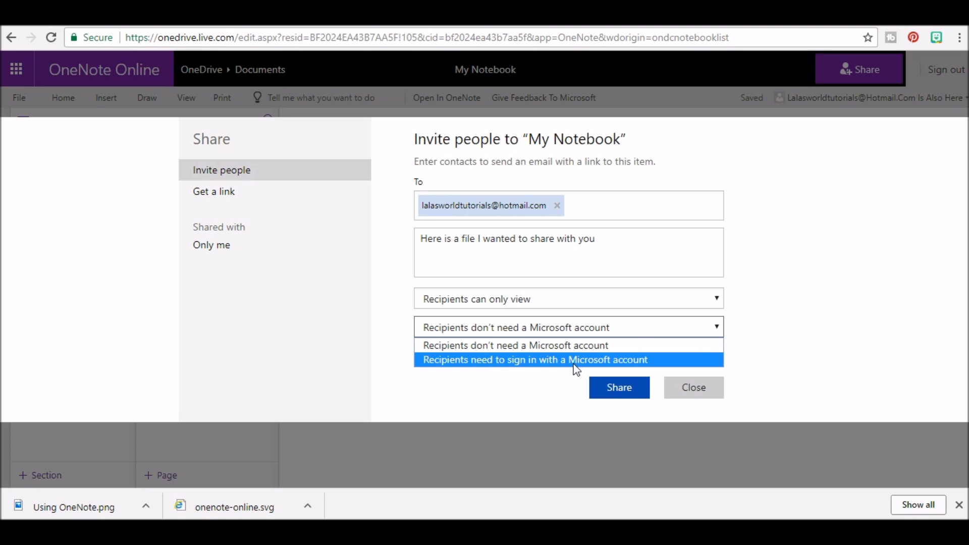
left_click(537, 359)
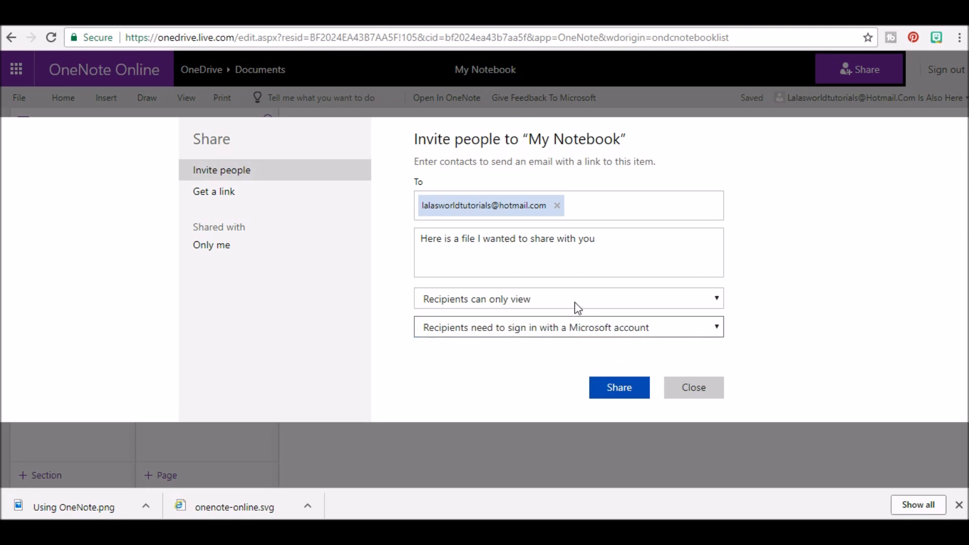
left_click(569, 299)
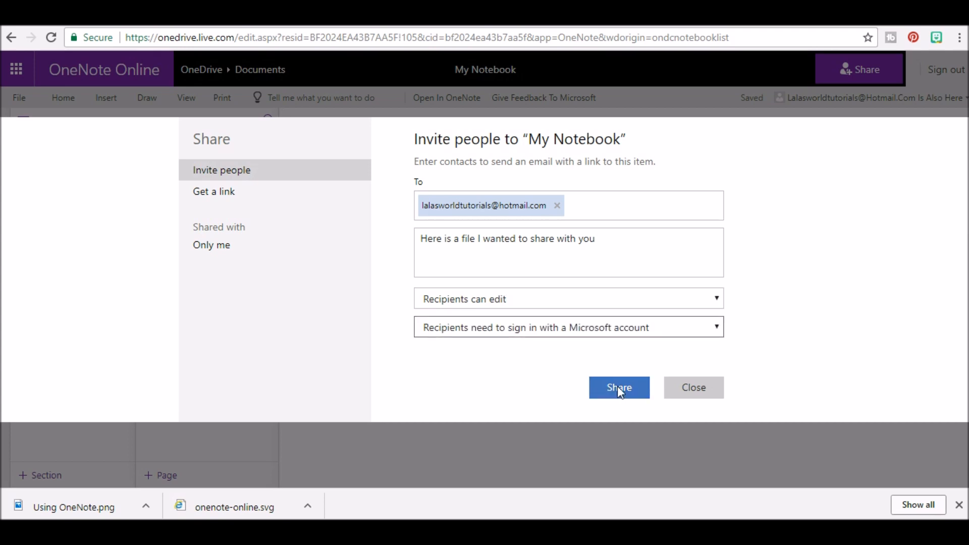
left_click(619, 387)
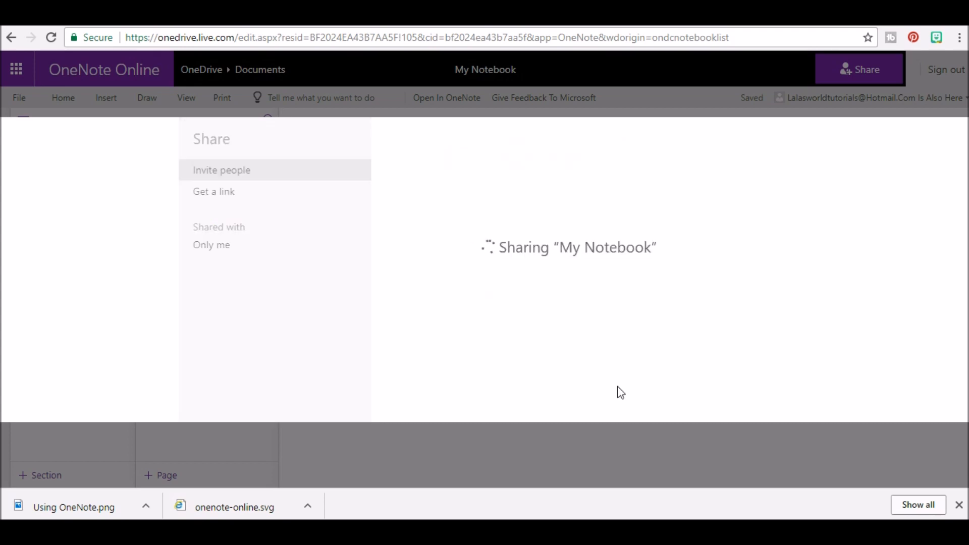